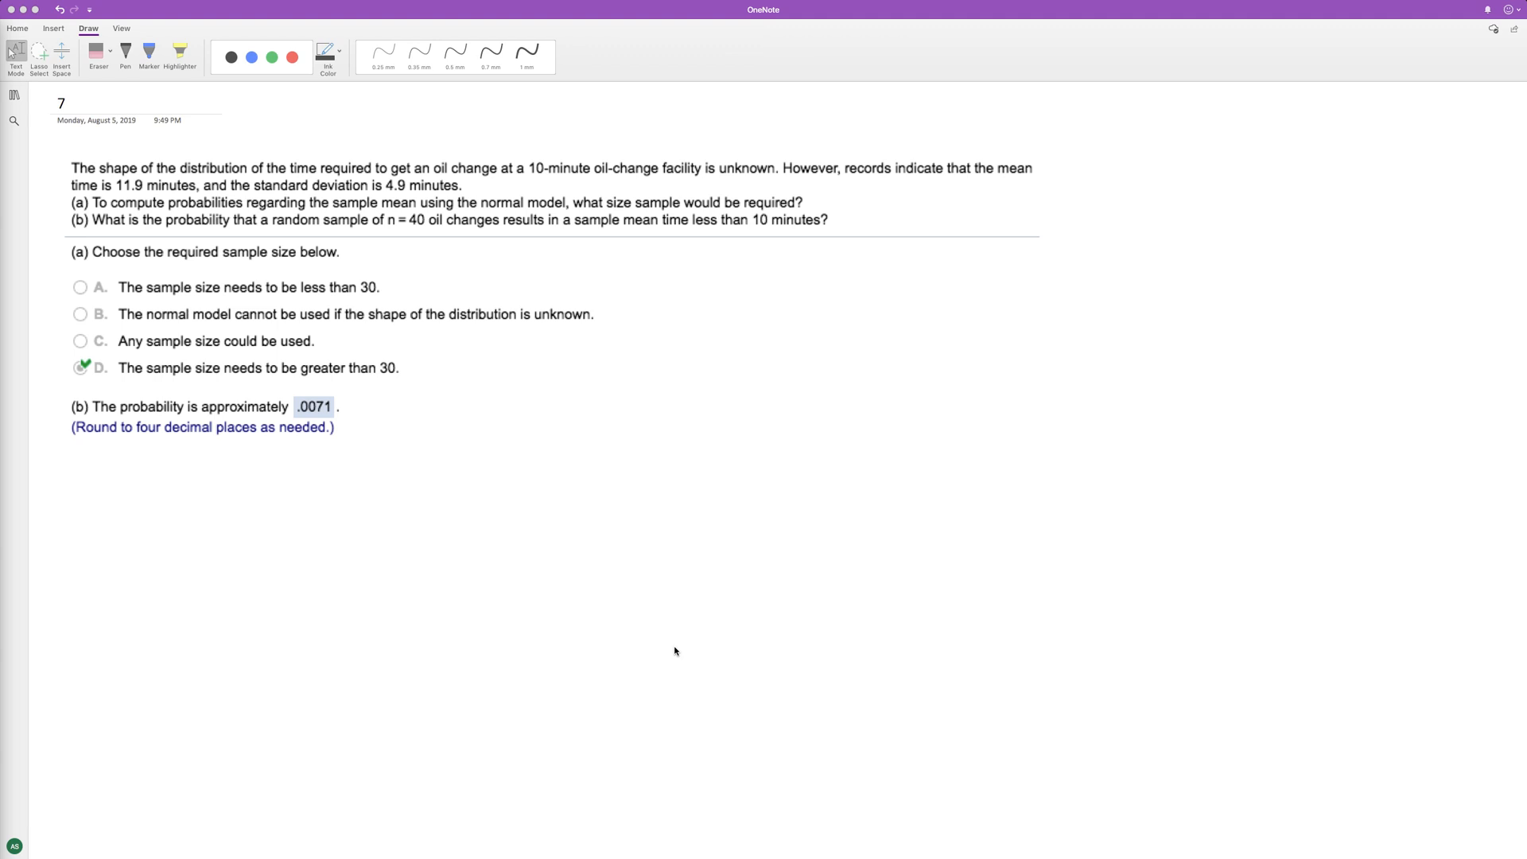
Pick an ink pen on the Draw tab and circle option D.
{"action": "left_click", "coordinate": [455, 52]}
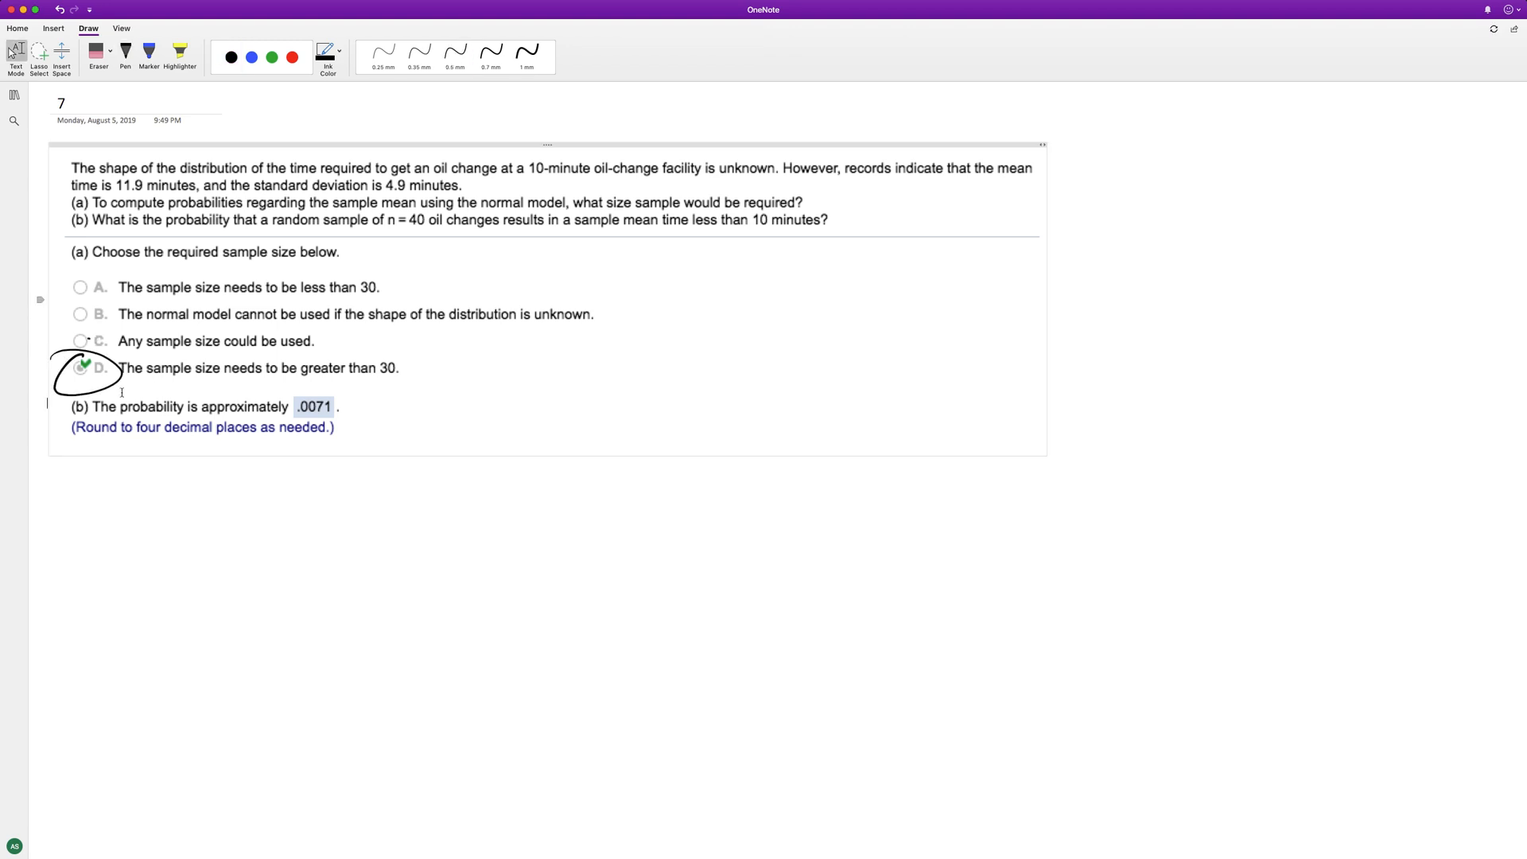
{"action": "mouse_move", "coordinate": [165, 415]}
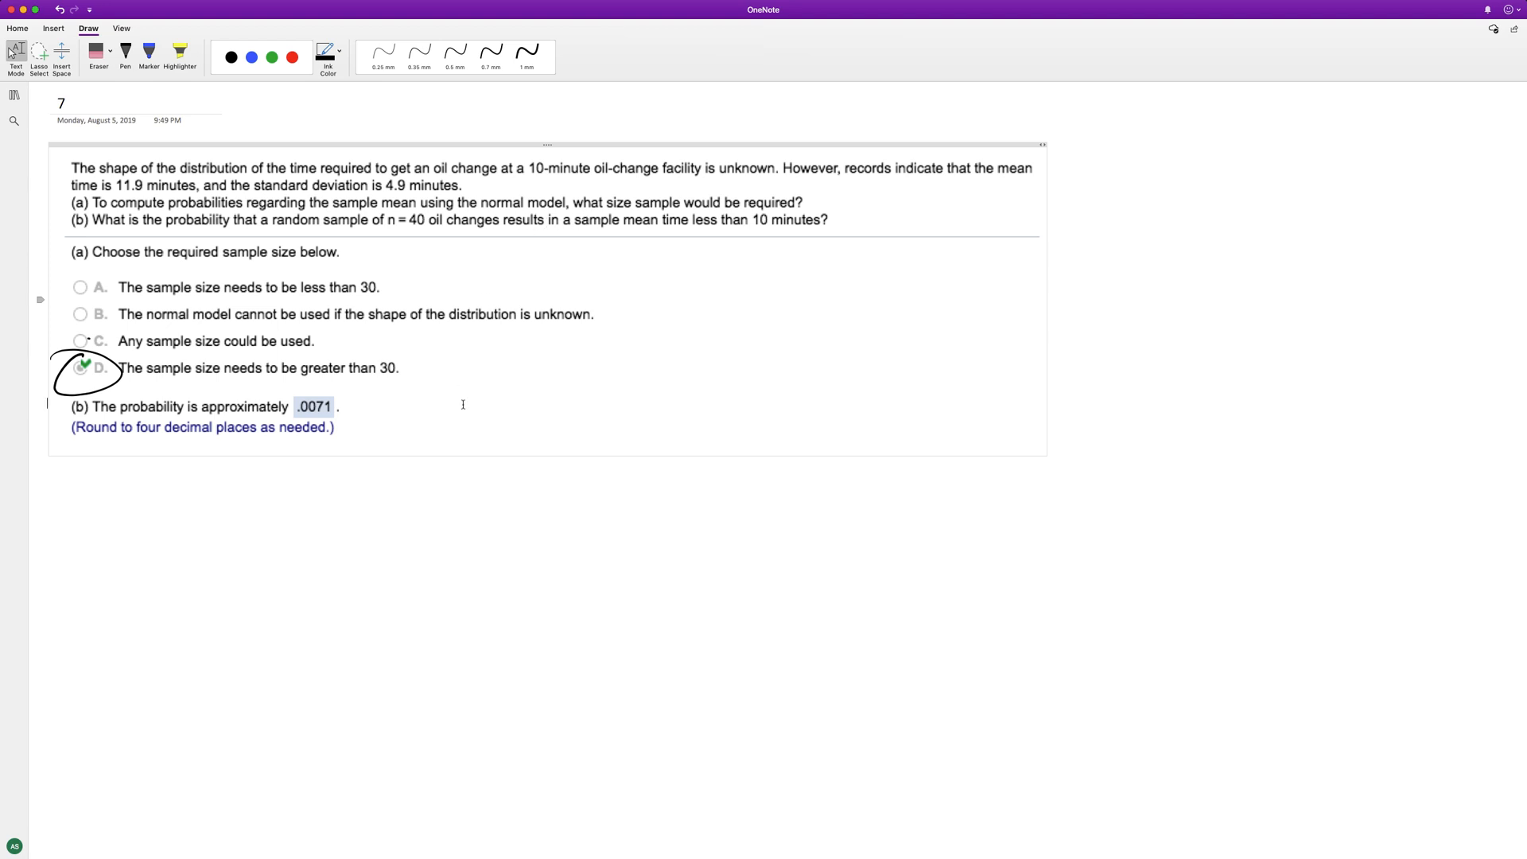
{"action": "mouse_move", "coordinate": [781, 525]}
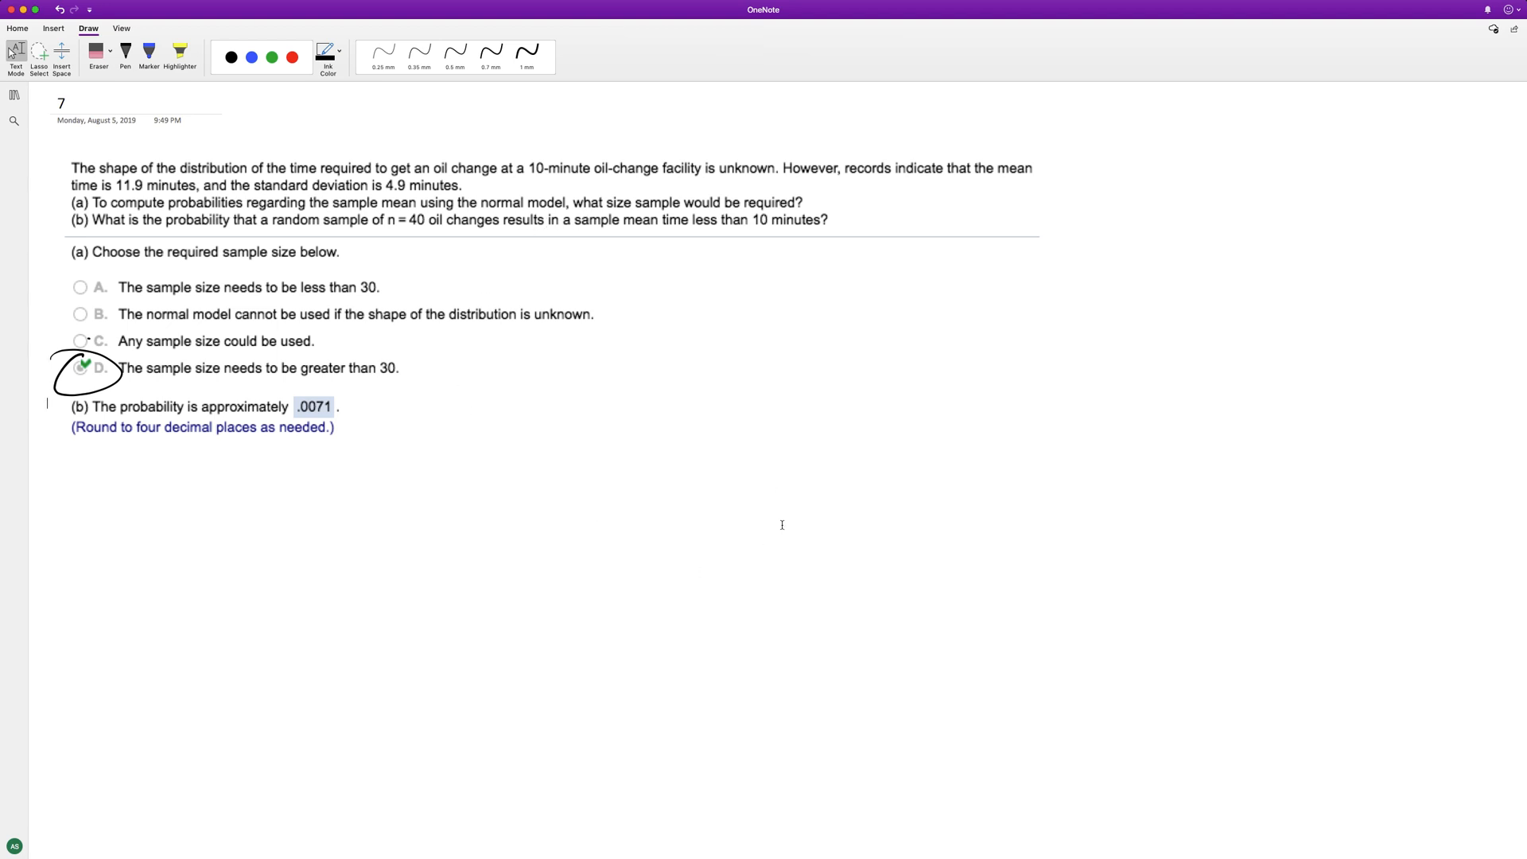
Handwrite (x̄ − μ)/(σ/√n) in black ink, then an arrow and an opening parenthesis.
{"action": "left_click", "coordinate": [455, 55]}
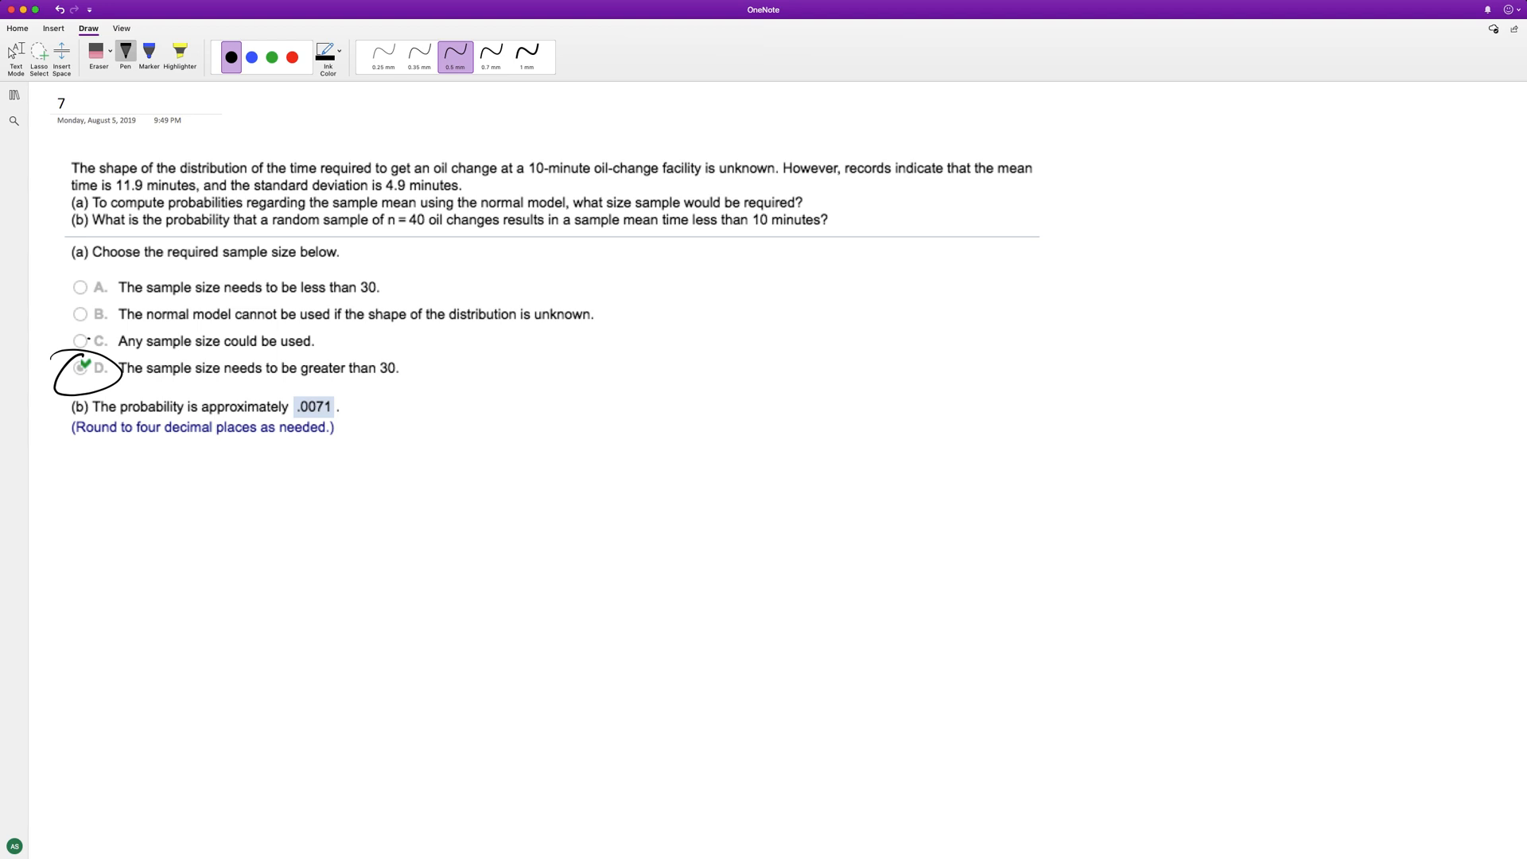
{"action": "left_click_drag", "start_coordinate": [102, 487], "coordinate": [160, 531]}
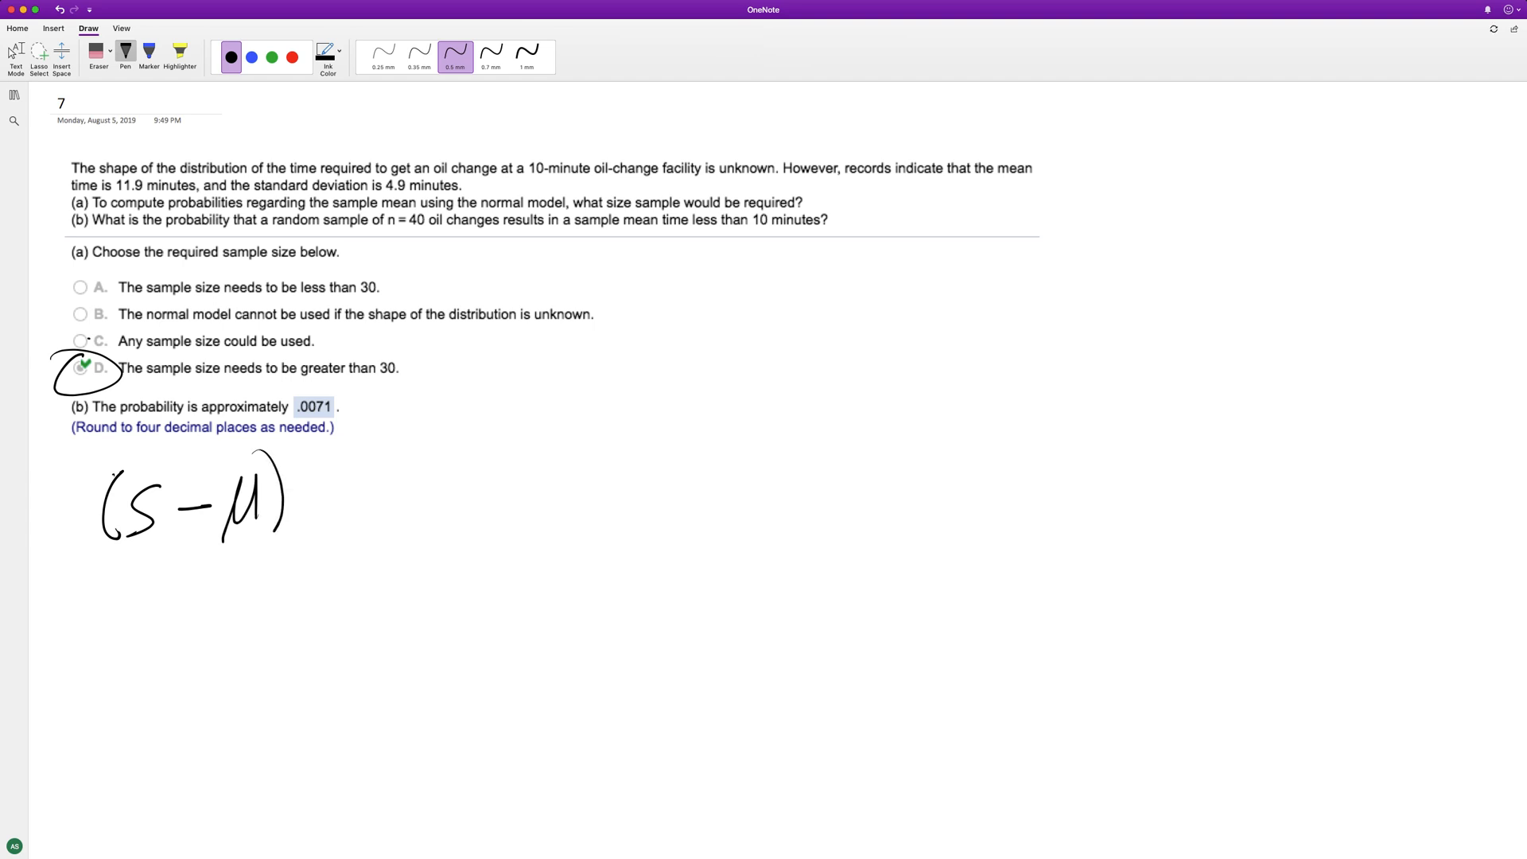
{"action": "left_click_drag", "start_coordinate": [84, 554], "coordinate": [308, 545]}
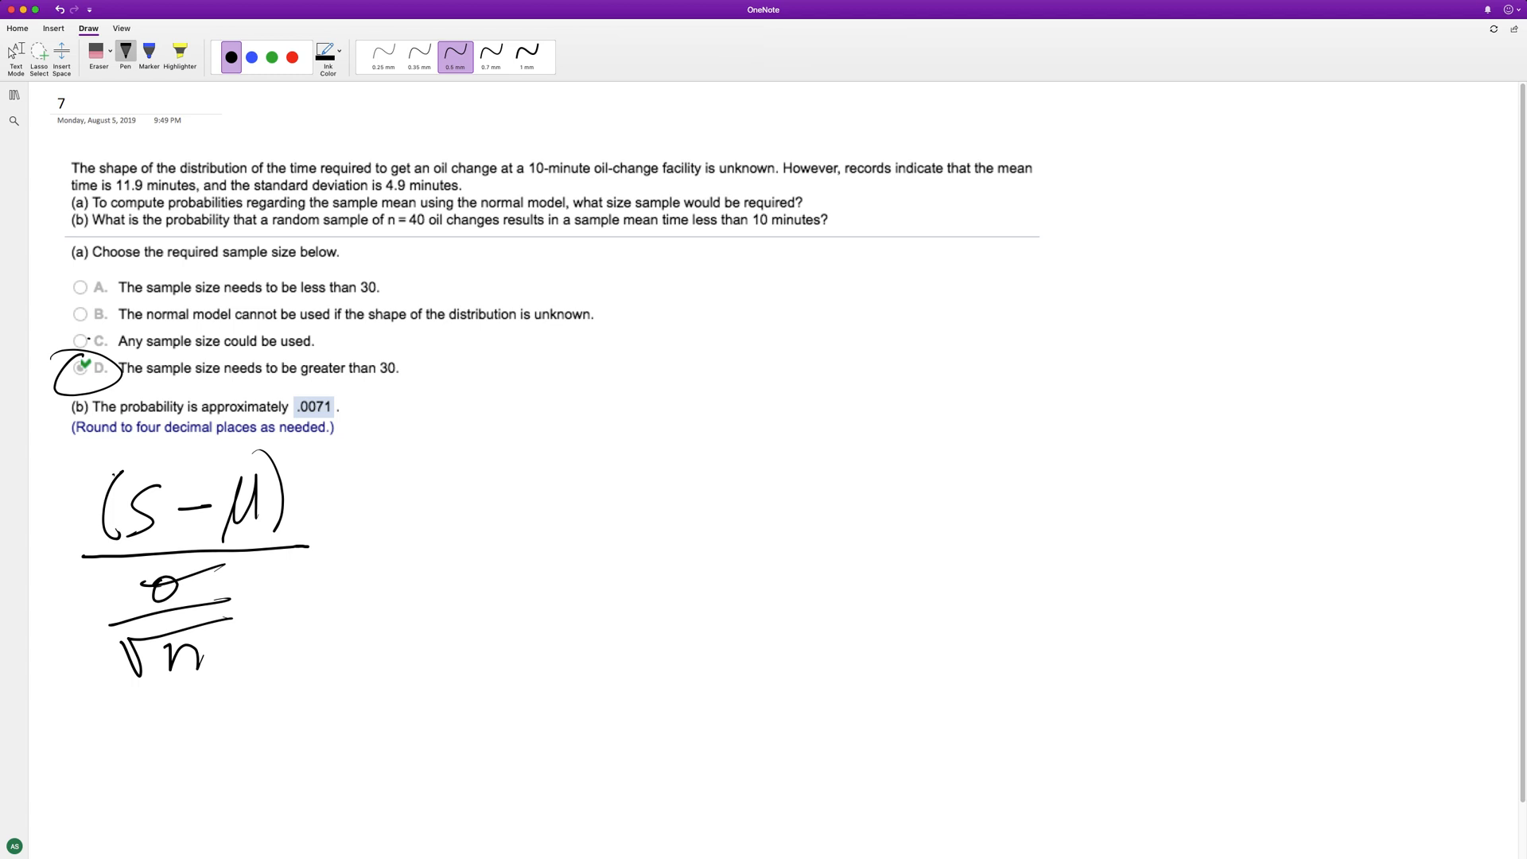
{"action": "left_click_drag", "start_coordinate": [331, 545], "coordinate": [385, 555]}
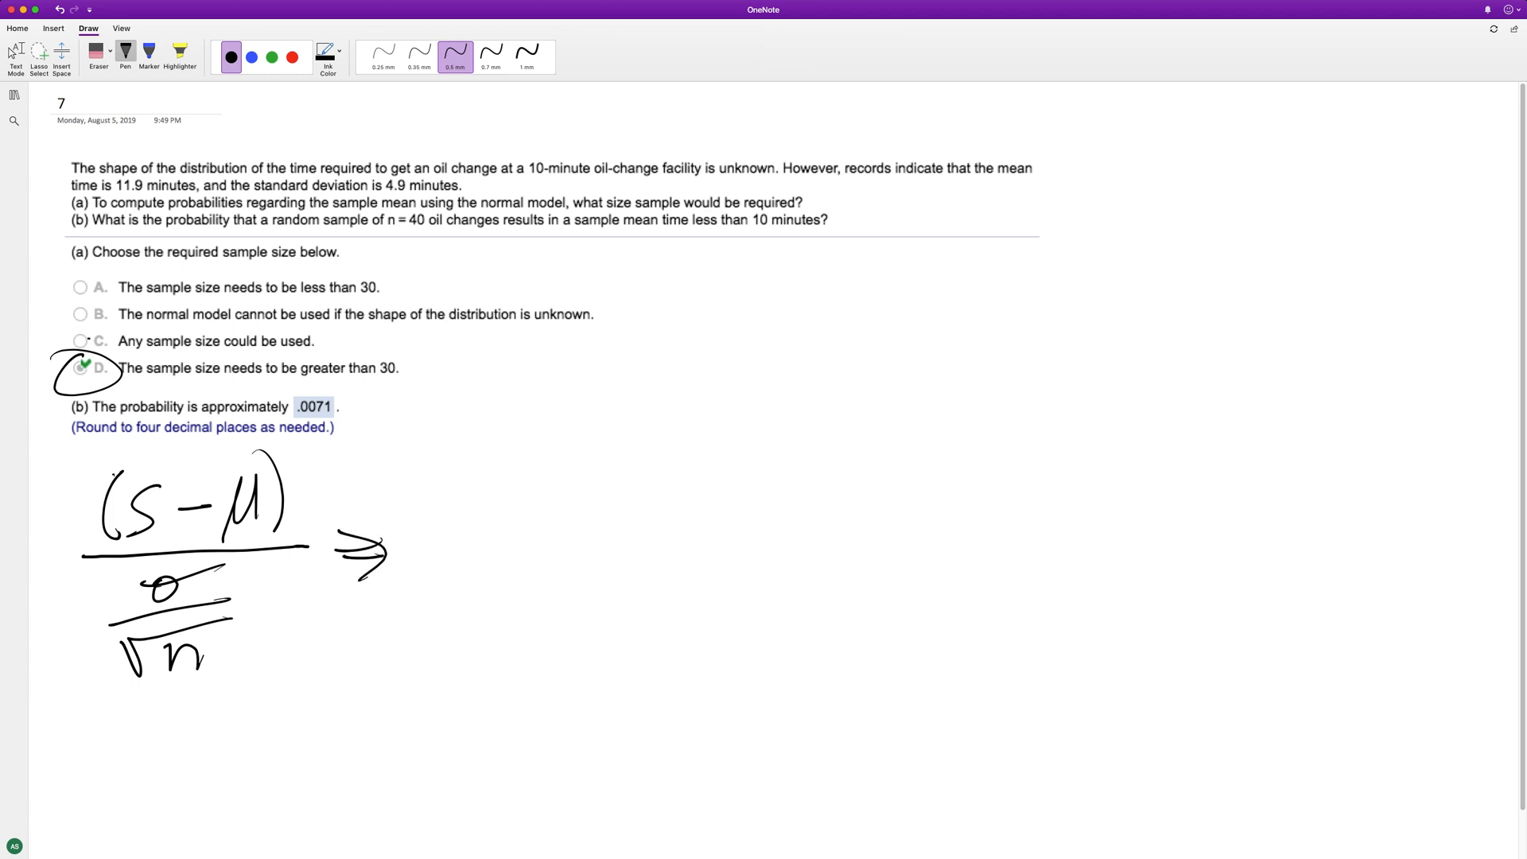
{"action": "left_click_drag", "start_coordinate": [458, 452], "coordinate": [450, 535]}
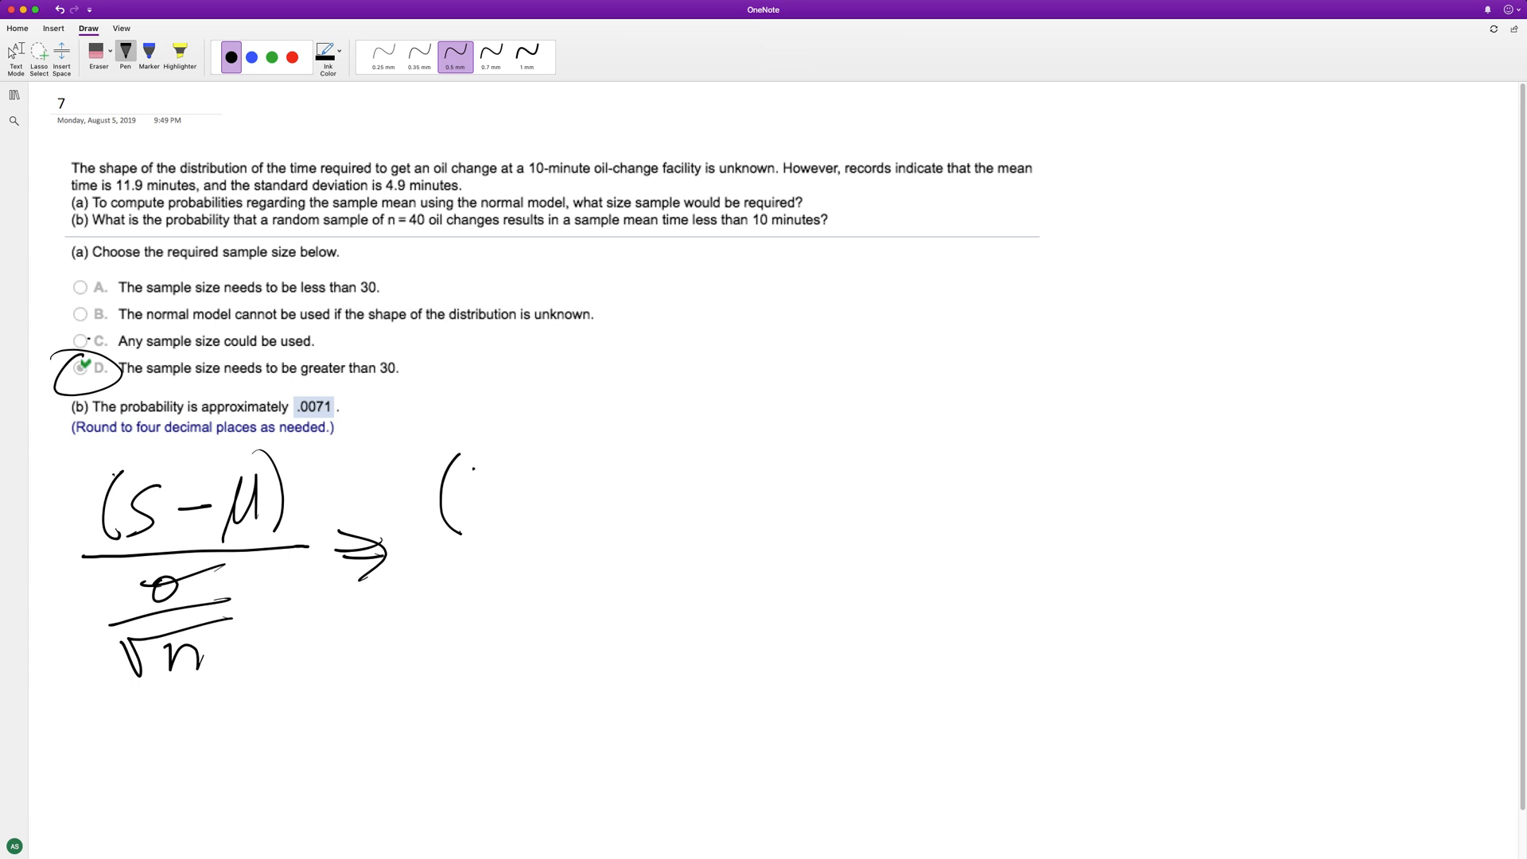
Handwrite 10 − 11.9 over 4.9/√40 to the right of the arrow.
{"action": "left_click_drag", "start_coordinate": [477, 486], "coordinate": [569, 496]}
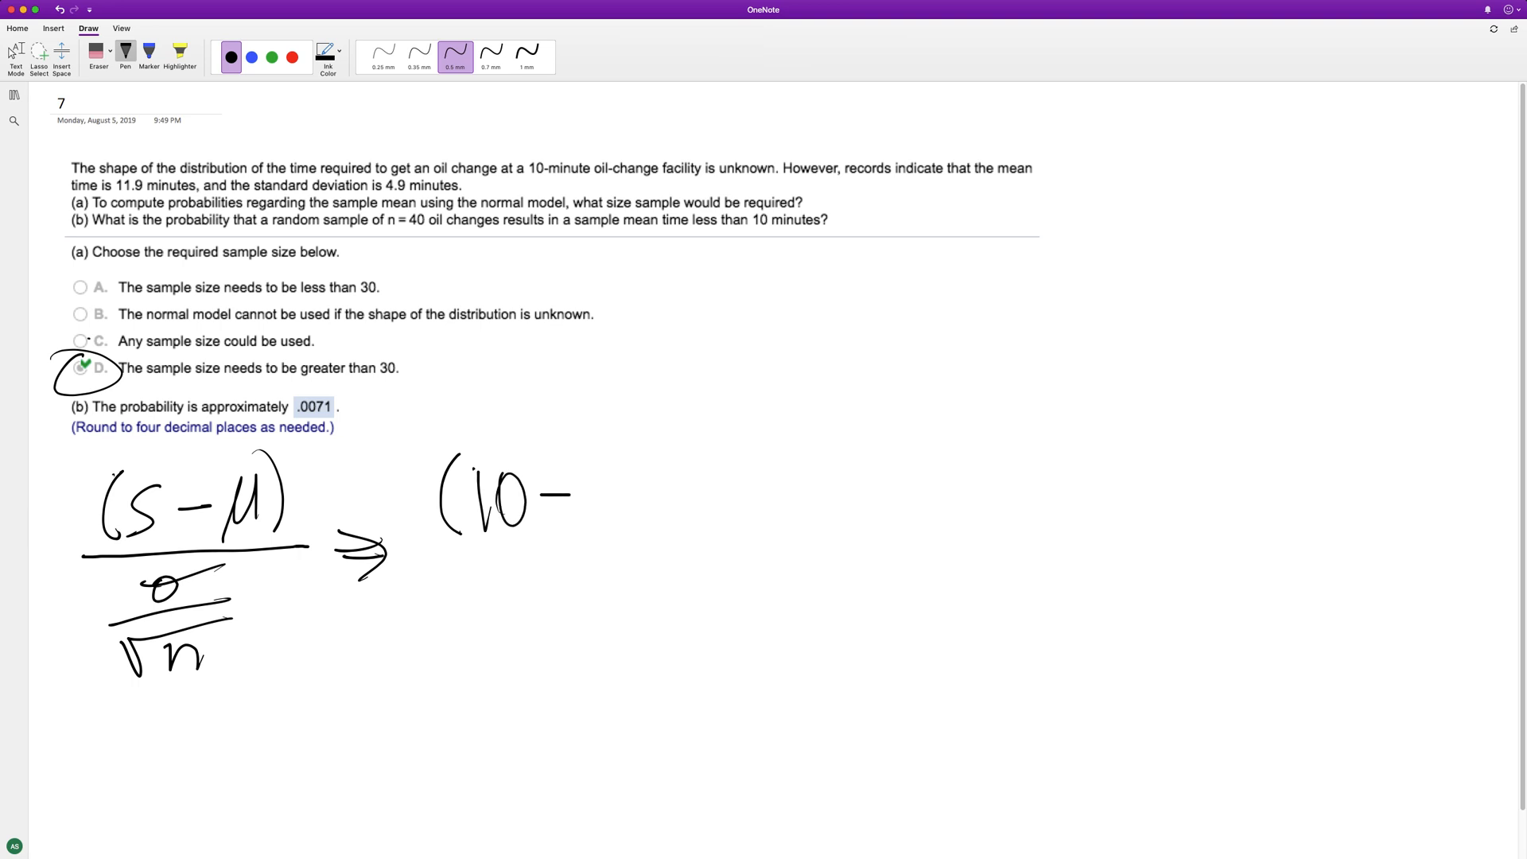
{"action": "left_click_drag", "start_coordinate": [594, 477], "coordinate": [676, 516]}
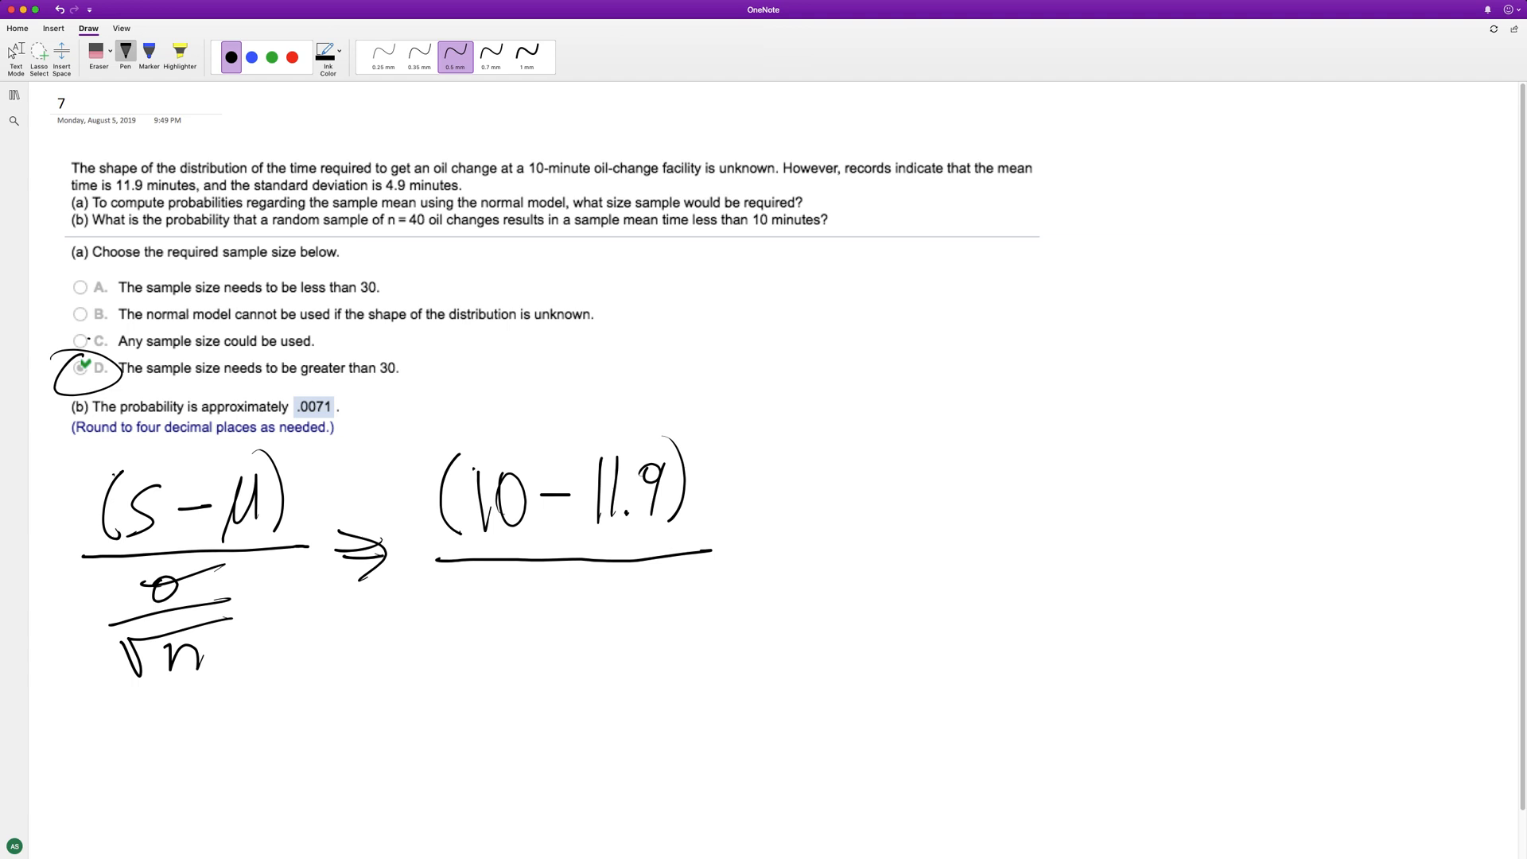
{"action": "left_click_drag", "start_coordinate": [526, 584], "coordinate": [603, 624]}
{"action": "type", "text": "(10 - 11.9)/("}
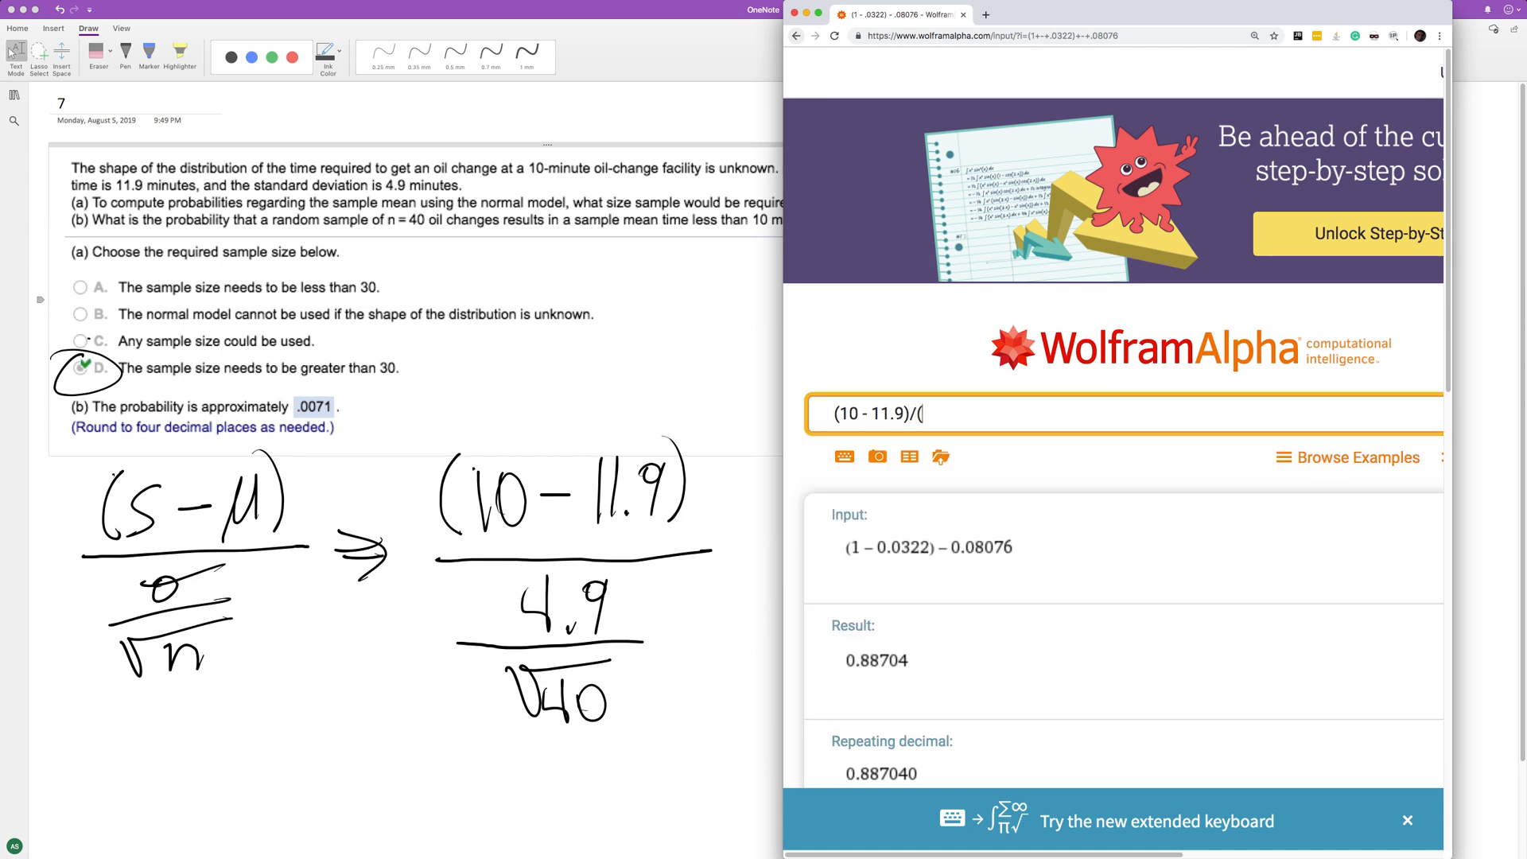
Evaluate (10 − 11.9)/(4.9/sqrt(40)) in Wolfram Alpha, getting about −2.45238.
{"action": "type", "text": "4.9/sqrt(40))"}
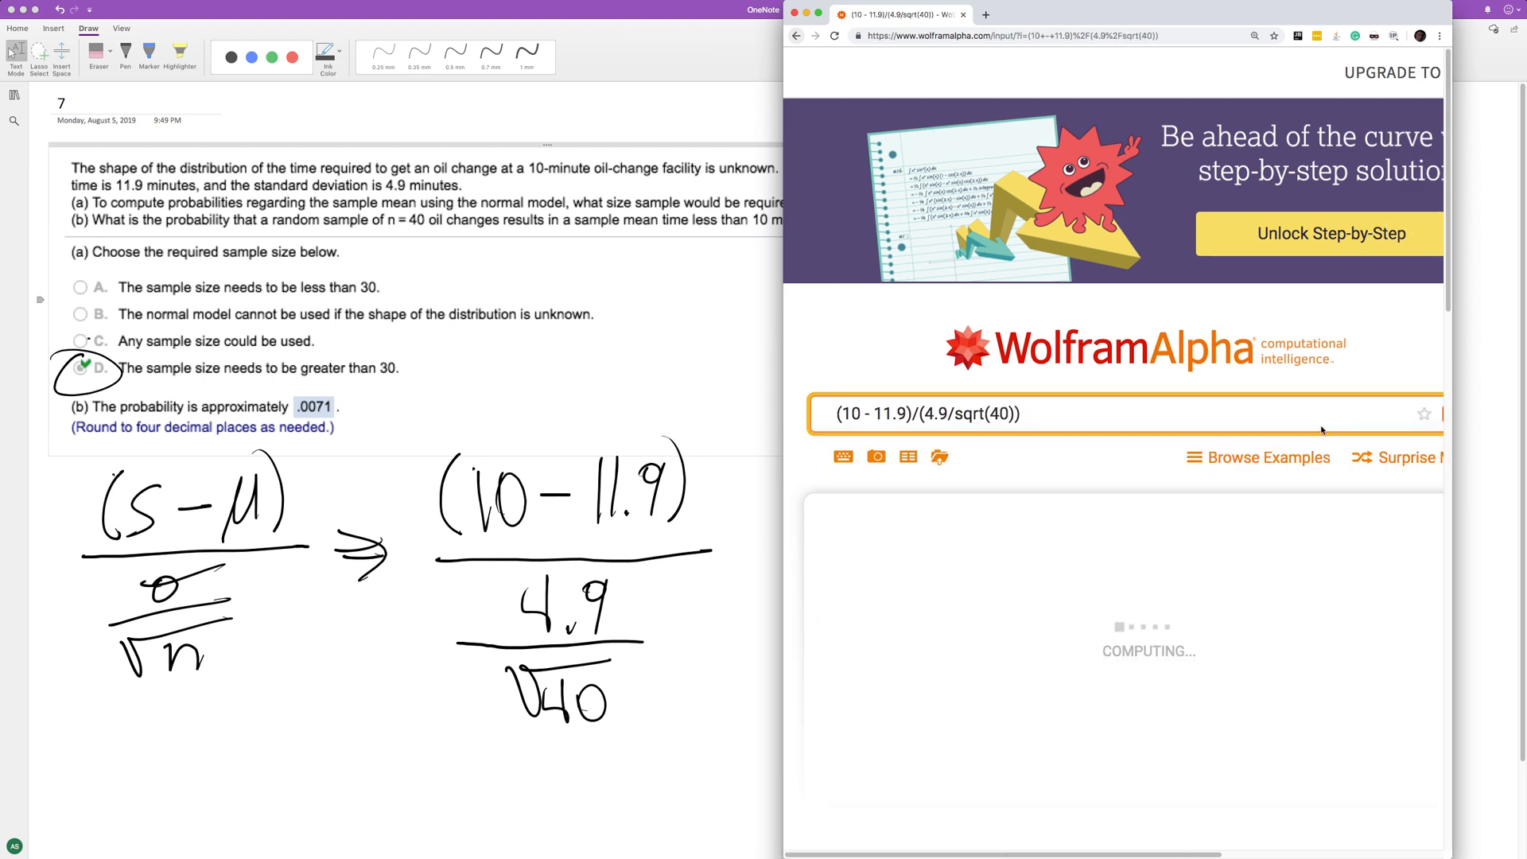
{"action": "type", "text": "z score -2"}
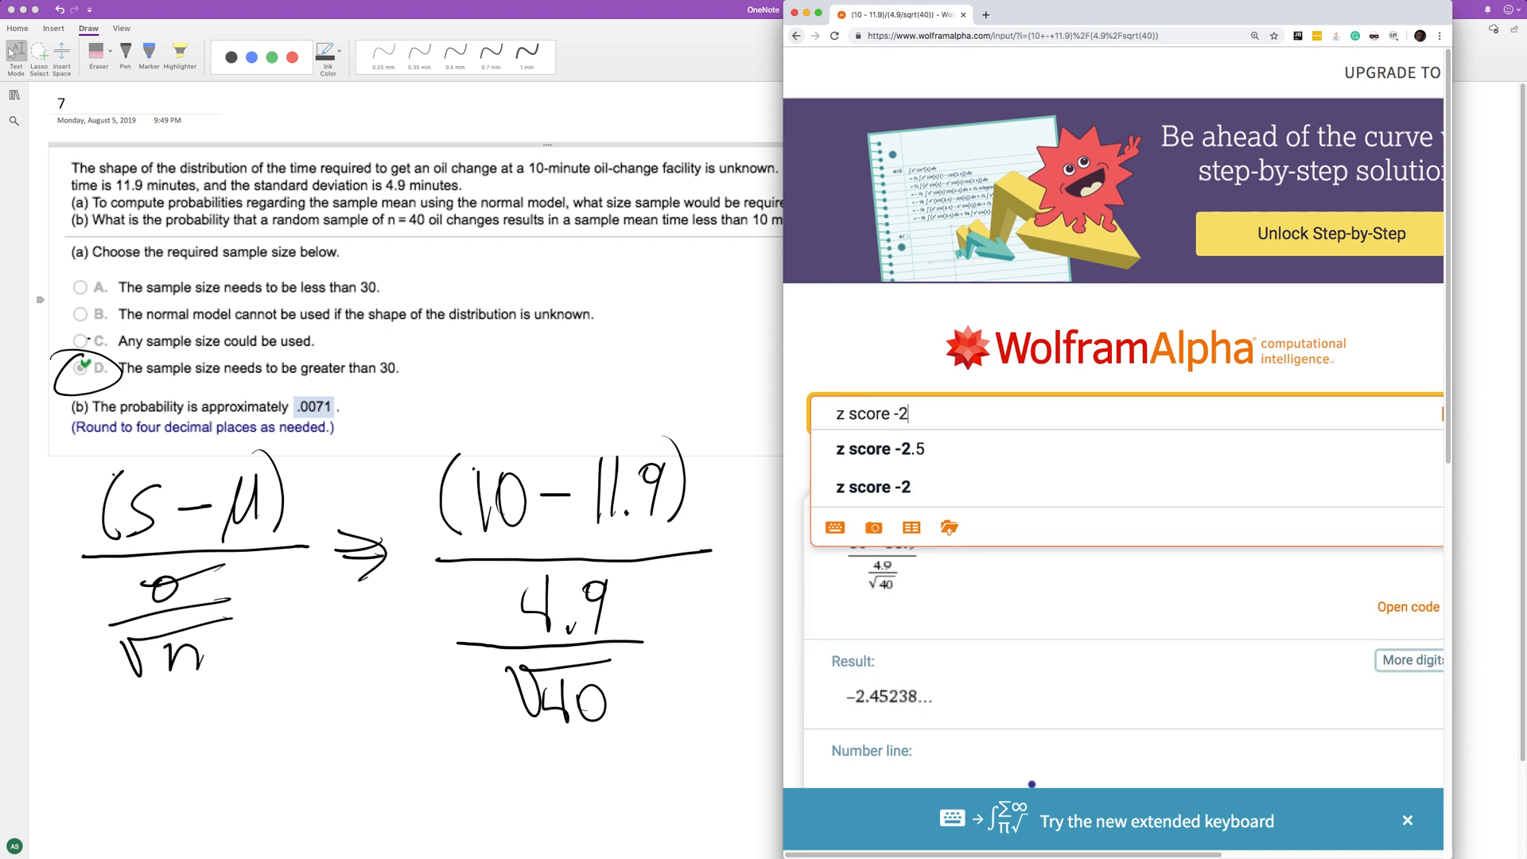
Query "z score -2.45238" and read the left-tailed p-value 0.007096.
{"action": "type", "text": ".45"}
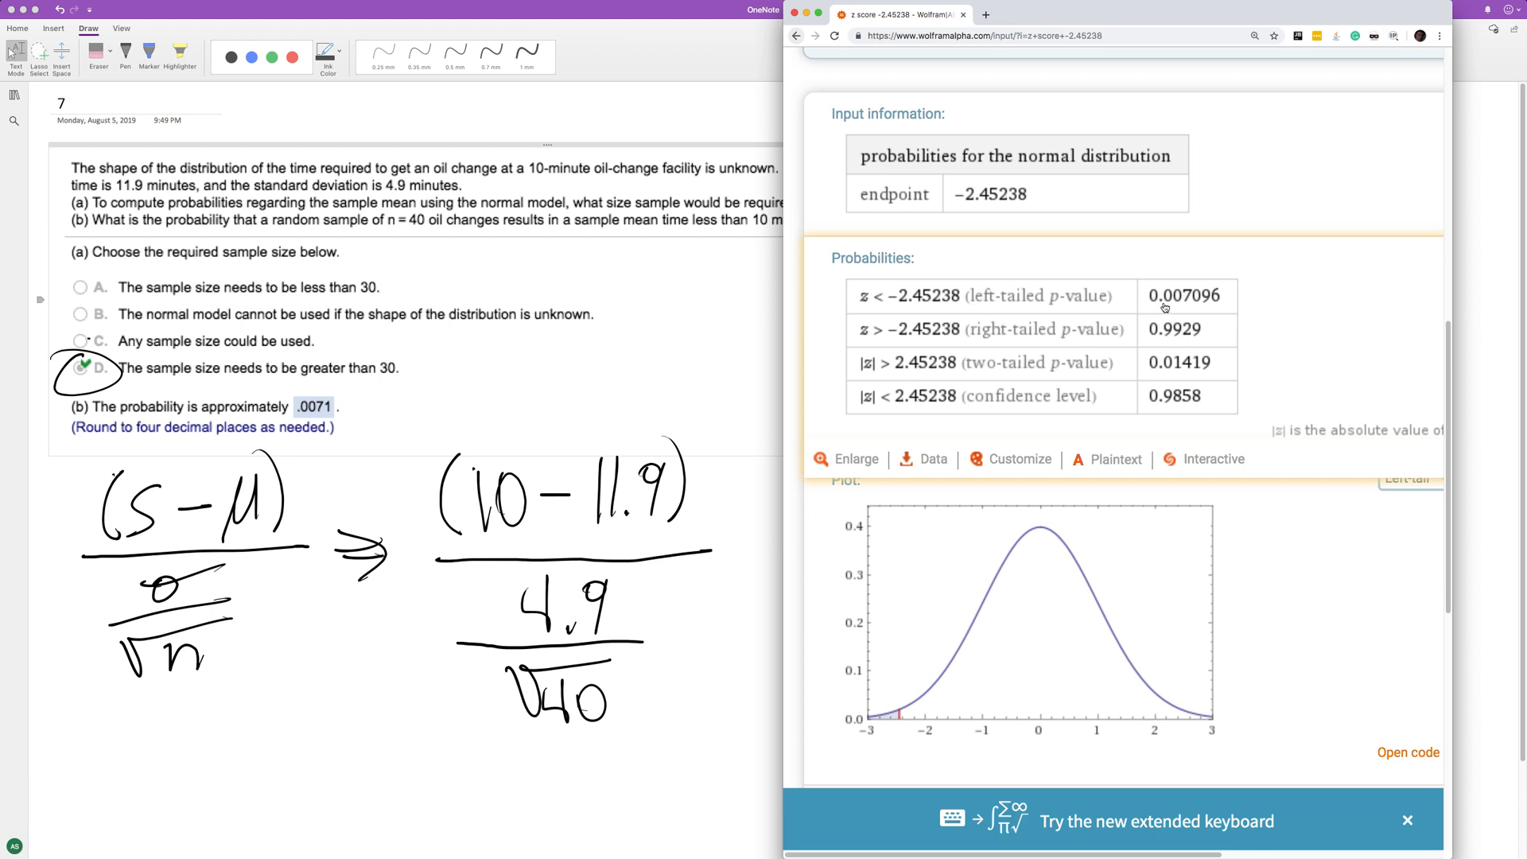
{"action": "mouse_move", "coordinate": [1215, 306]}
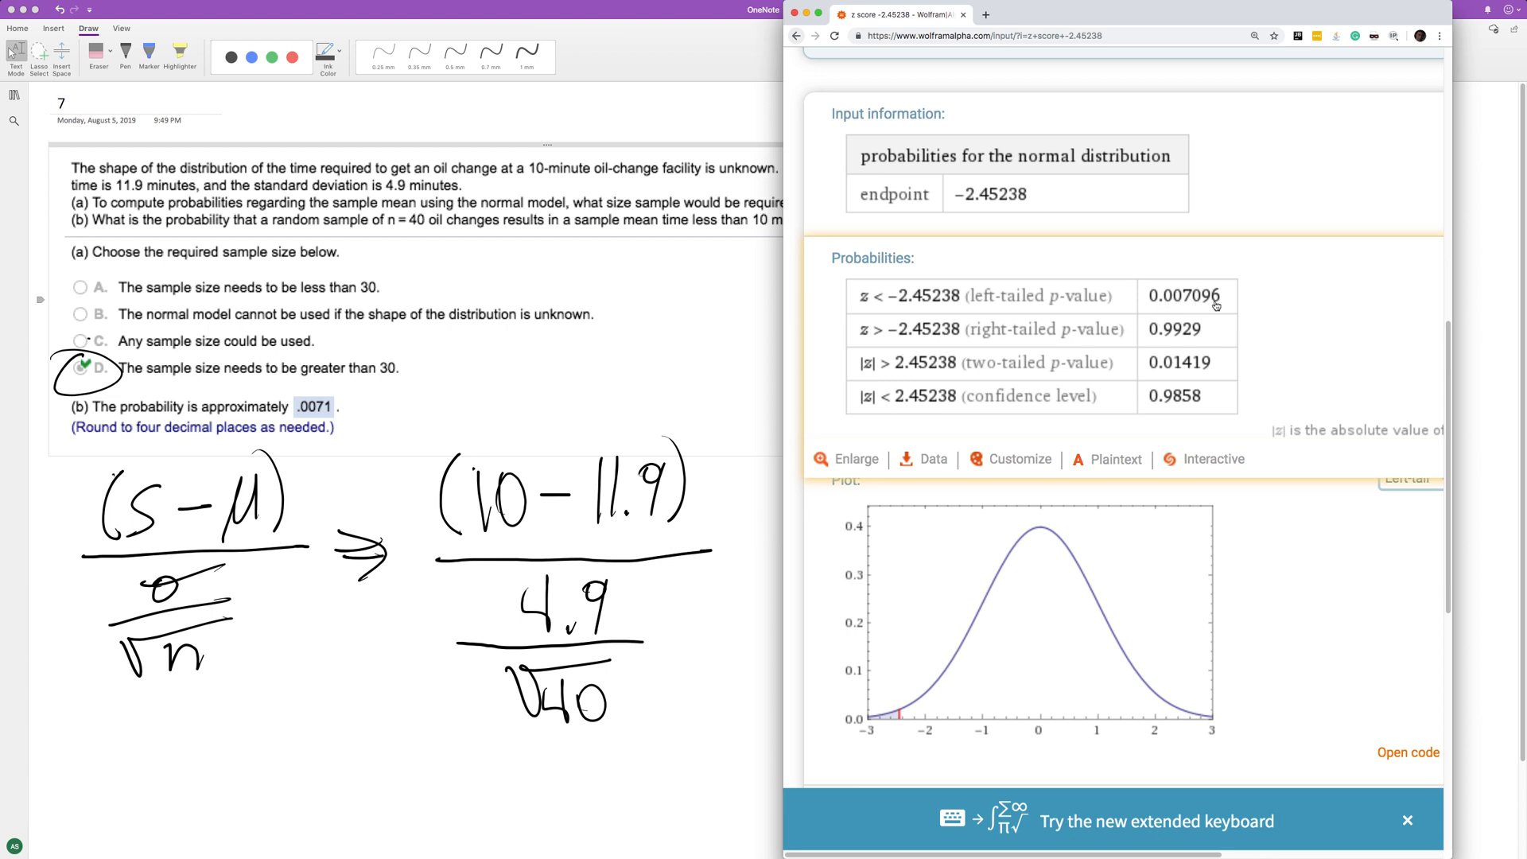
{"action": "mouse_move", "coordinate": [1211, 304]}
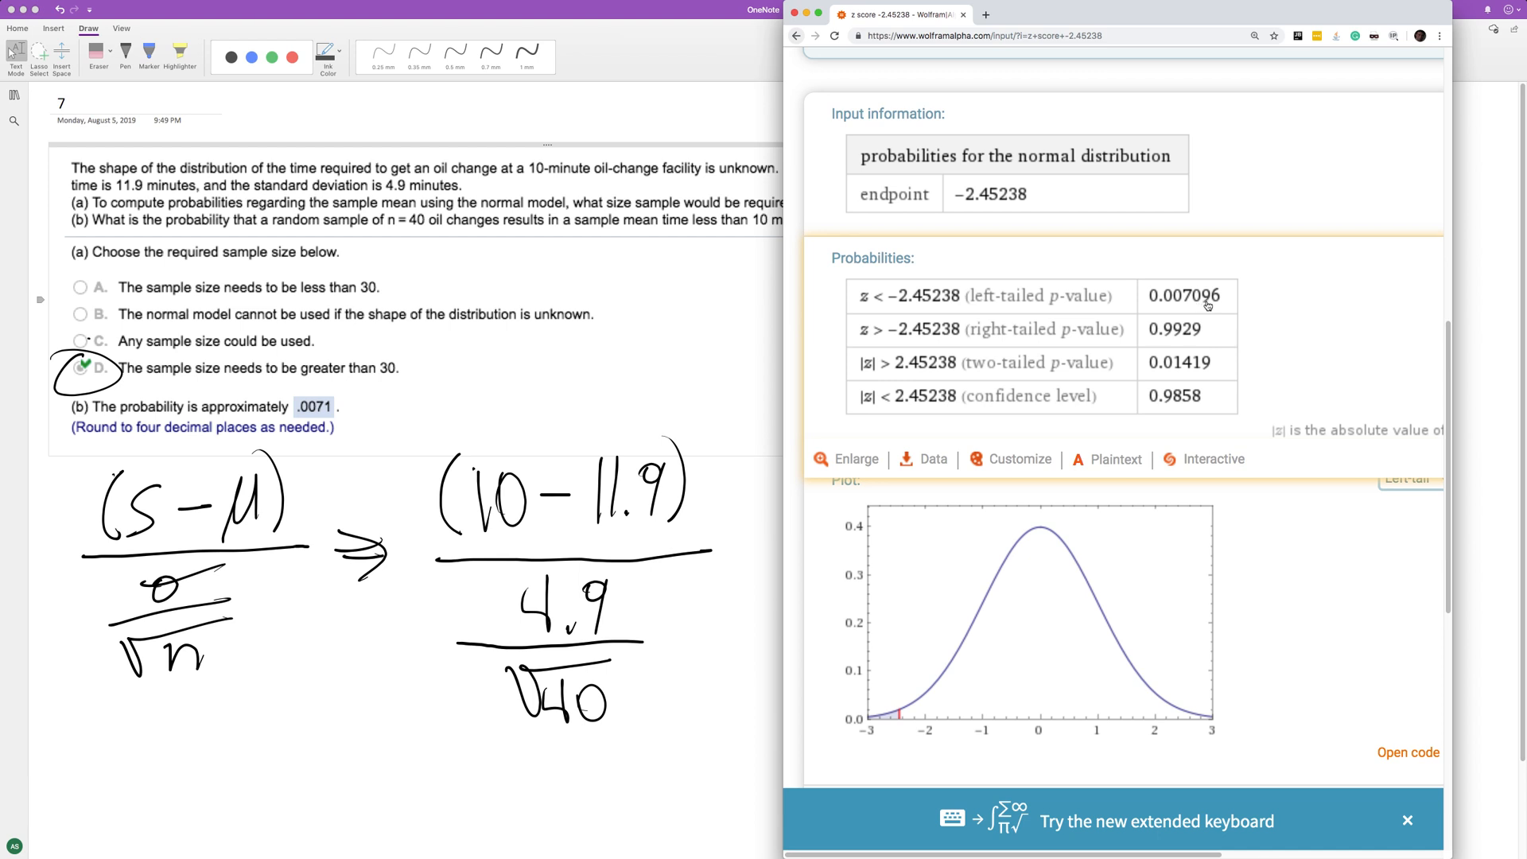
{"action": "mouse_move", "coordinate": [1202, 304]}
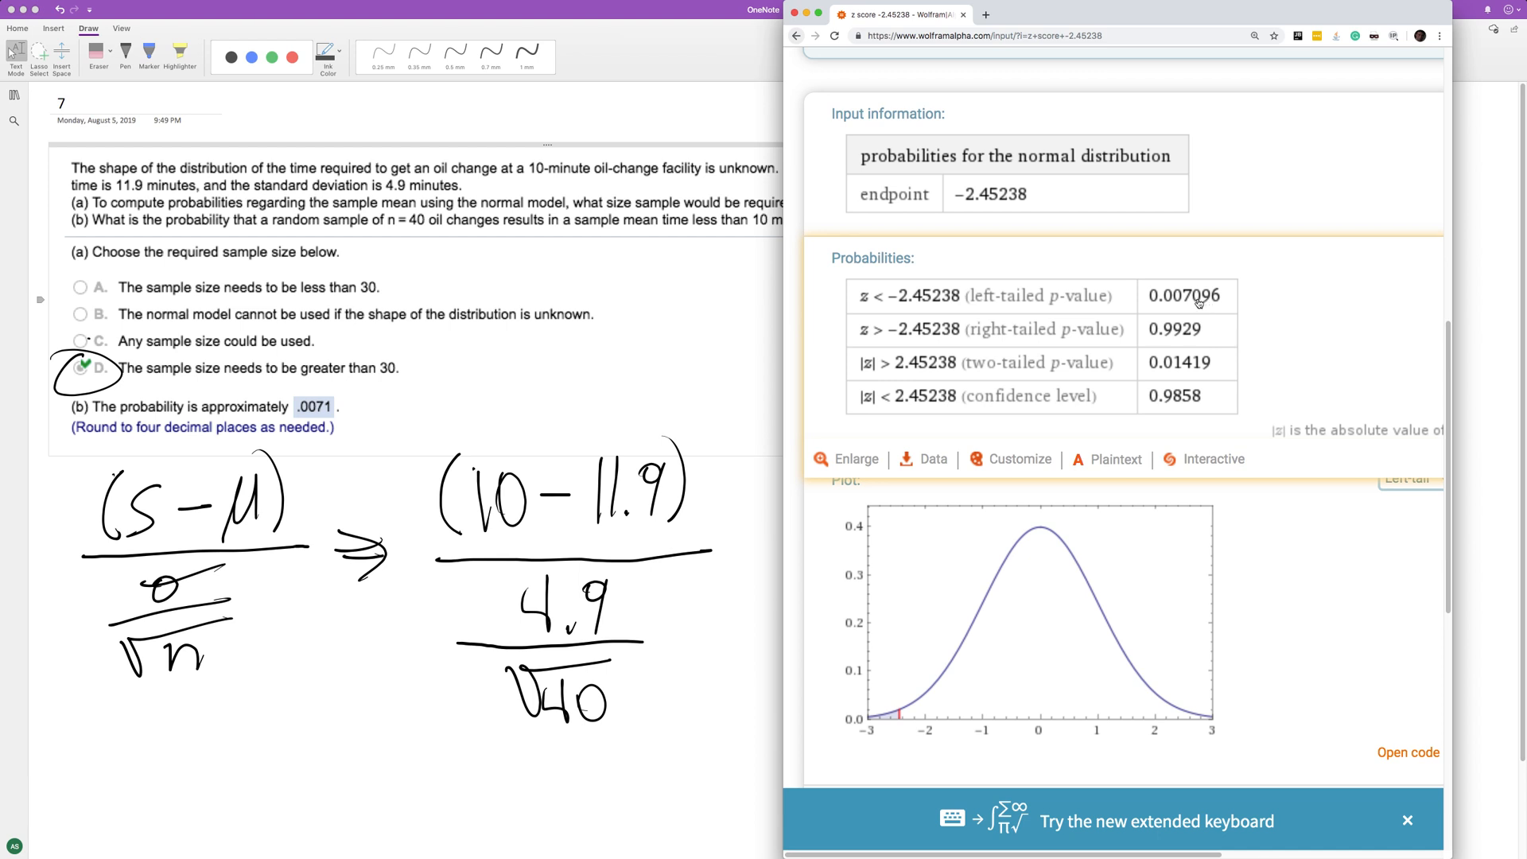
{"action": "mouse_move", "coordinate": [1196, 305]}
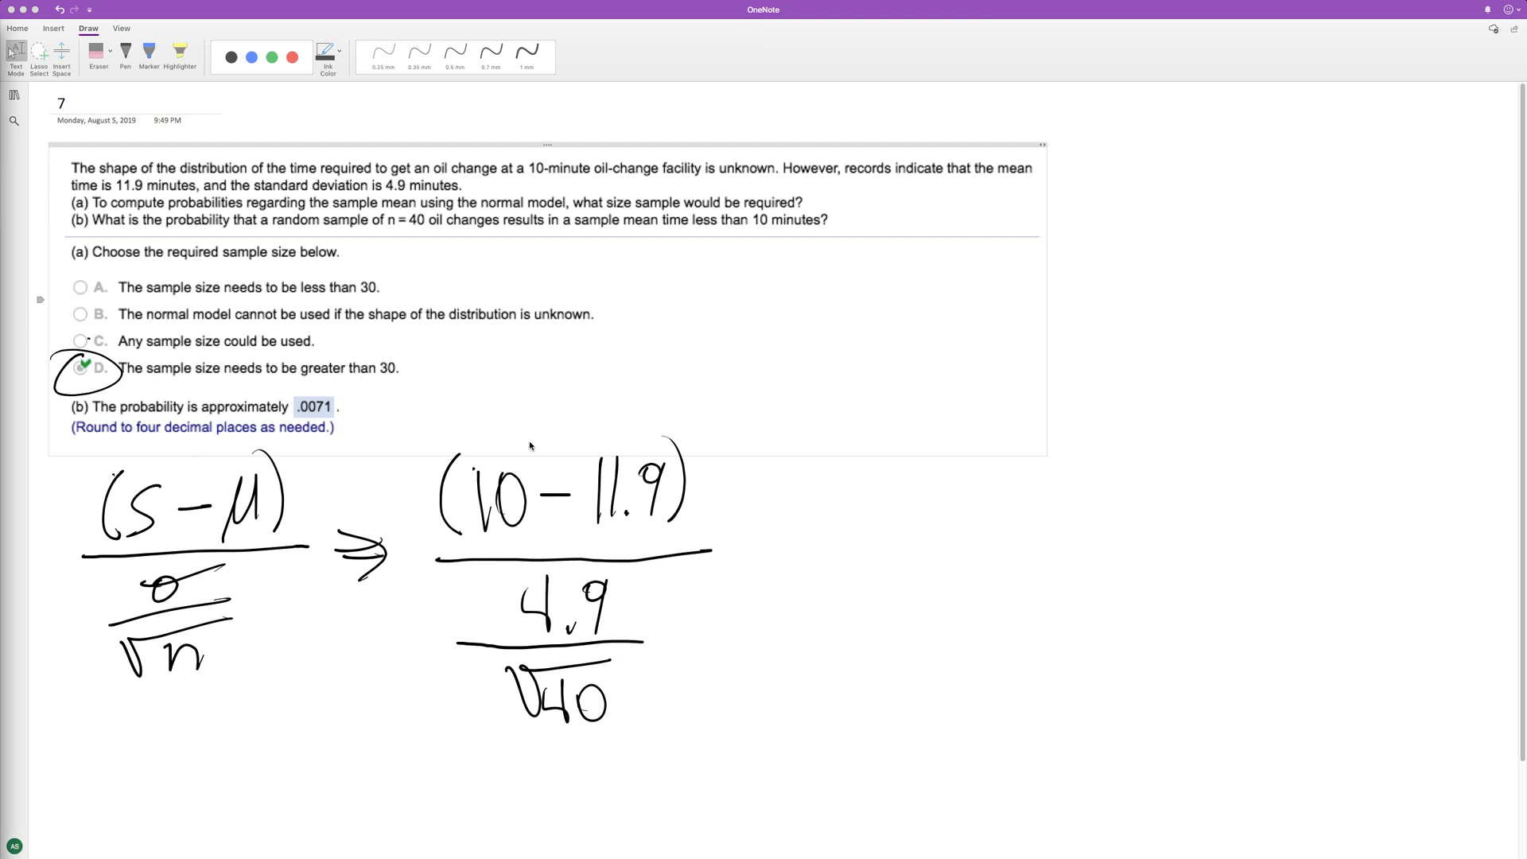
{"action": "mouse_move", "coordinate": [866, 471]}
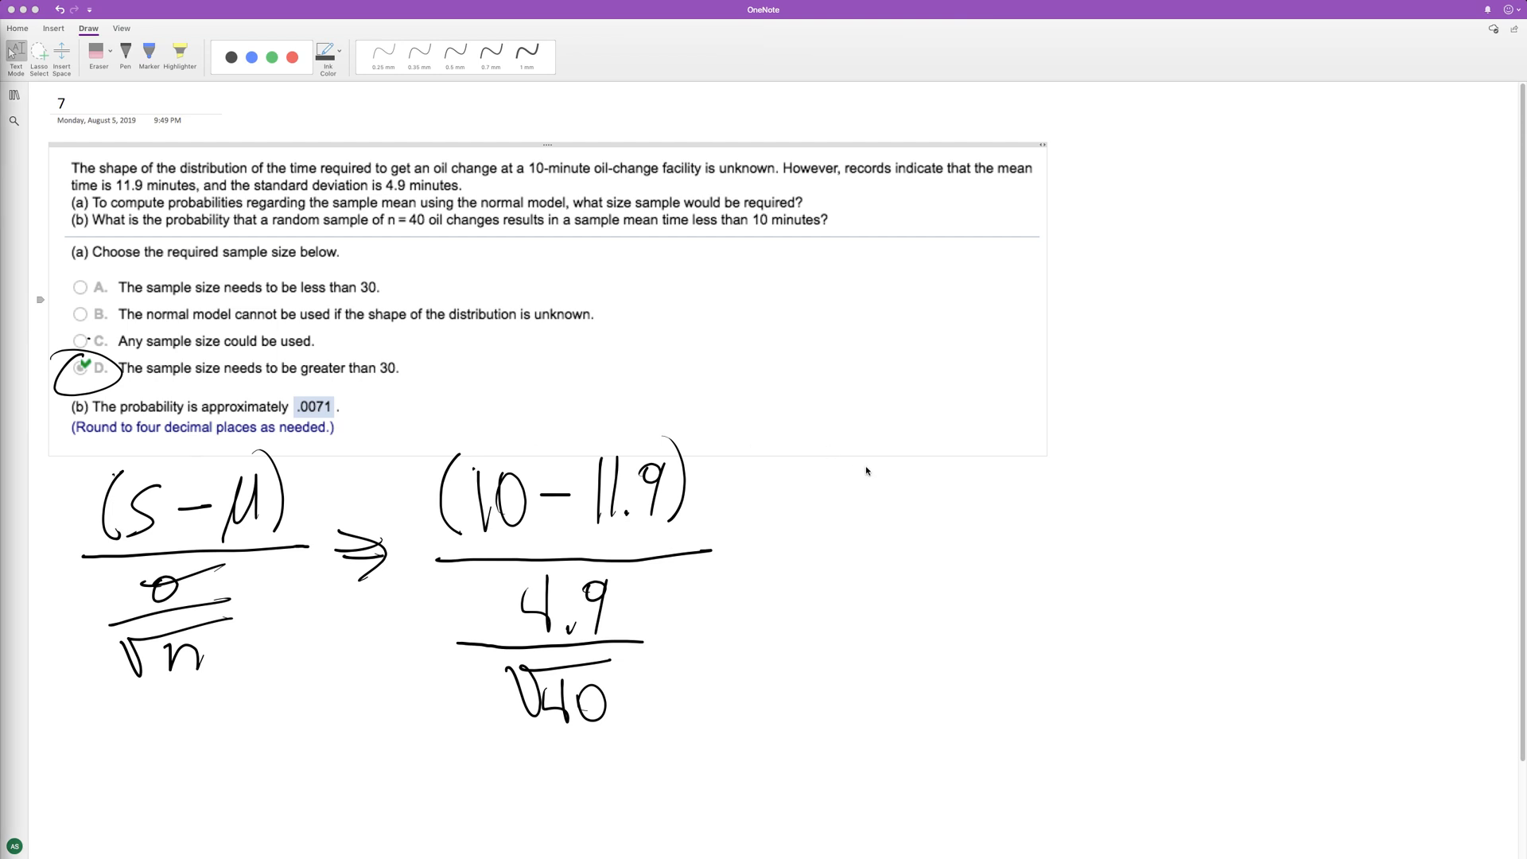
{"action": "mouse_move", "coordinate": [782, 549]}
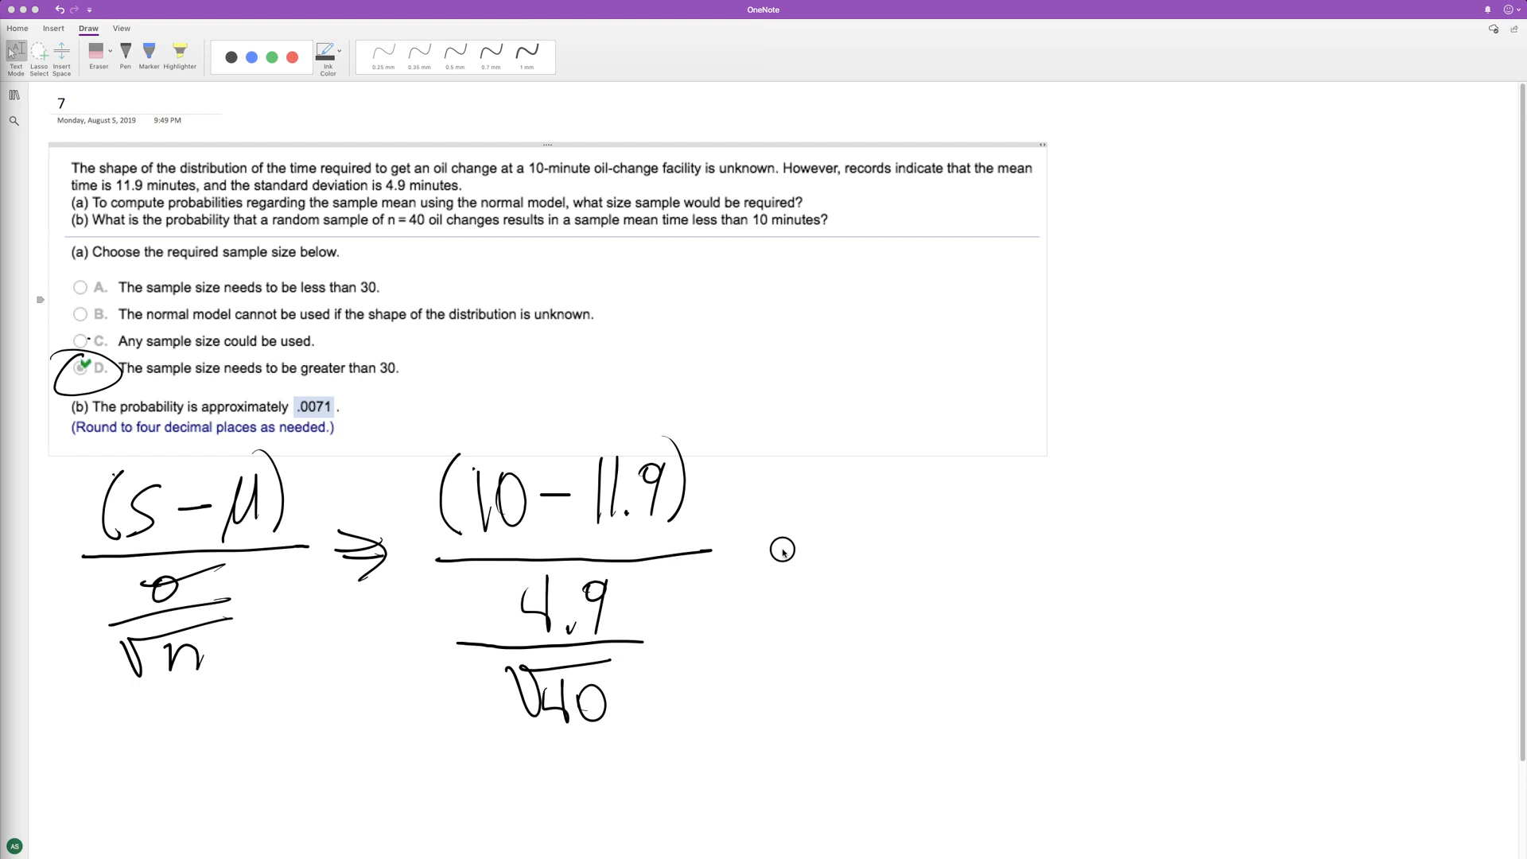
Handwrite "= −2.45" after the substituted fraction in OneNote.
{"action": "left_click_drag", "start_coordinate": [750, 555], "coordinate": [968, 546]}
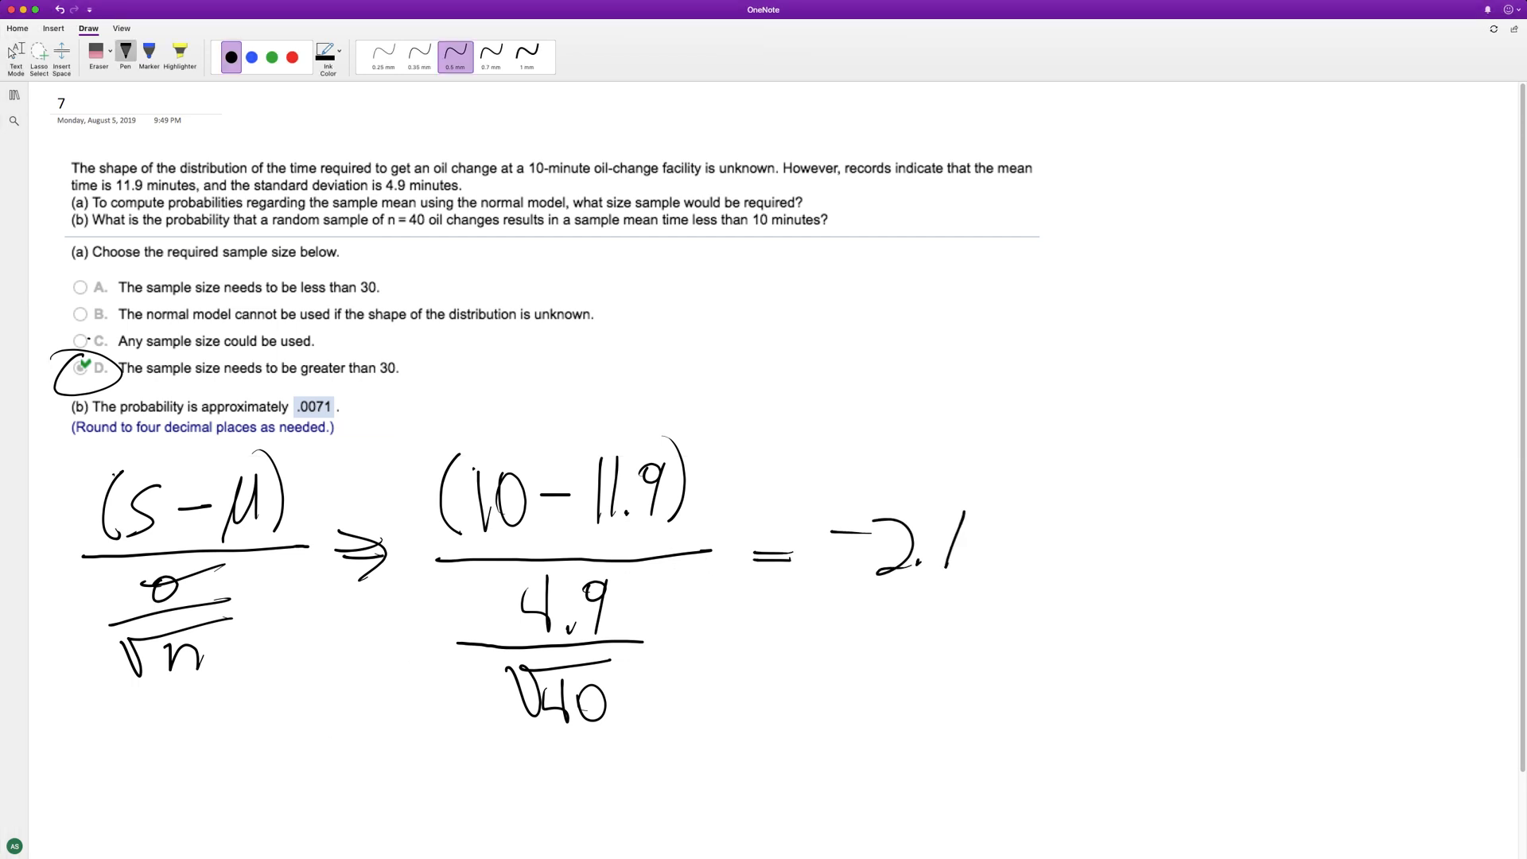